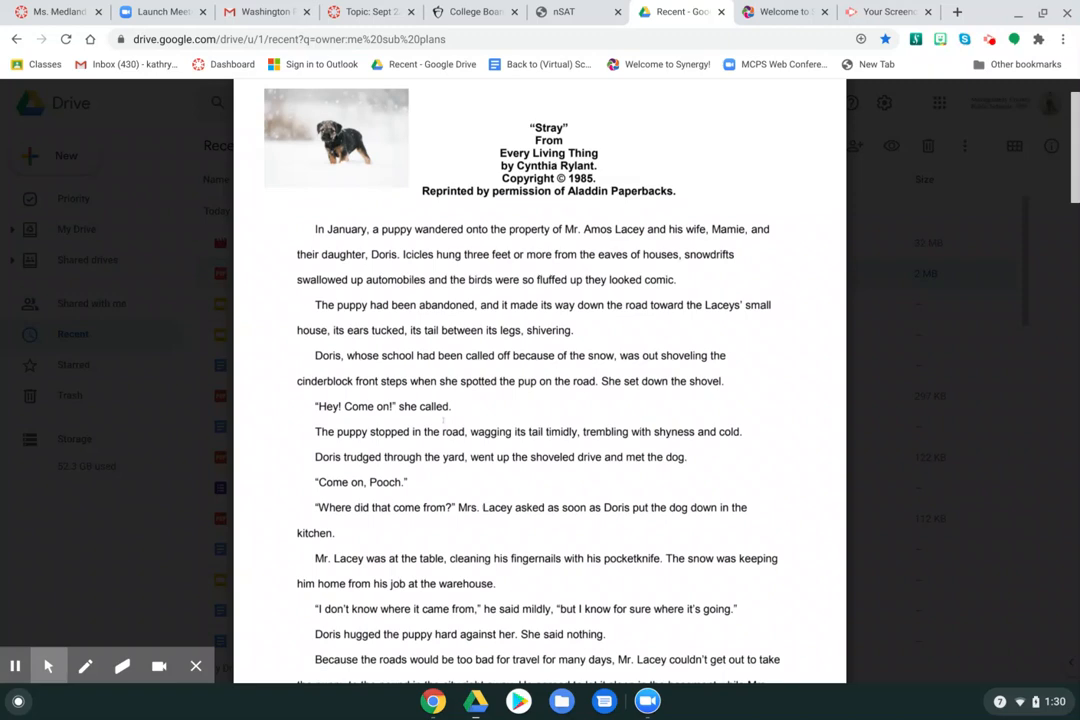
pyautogui.scroll(-3)
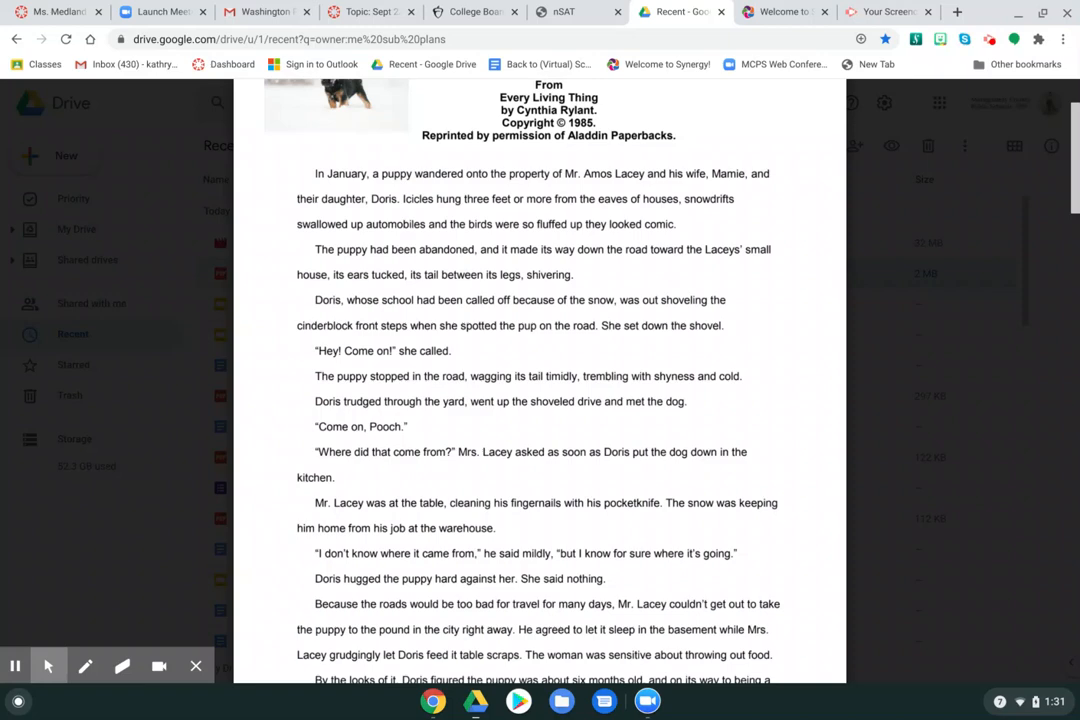
pyautogui.scroll(-3)
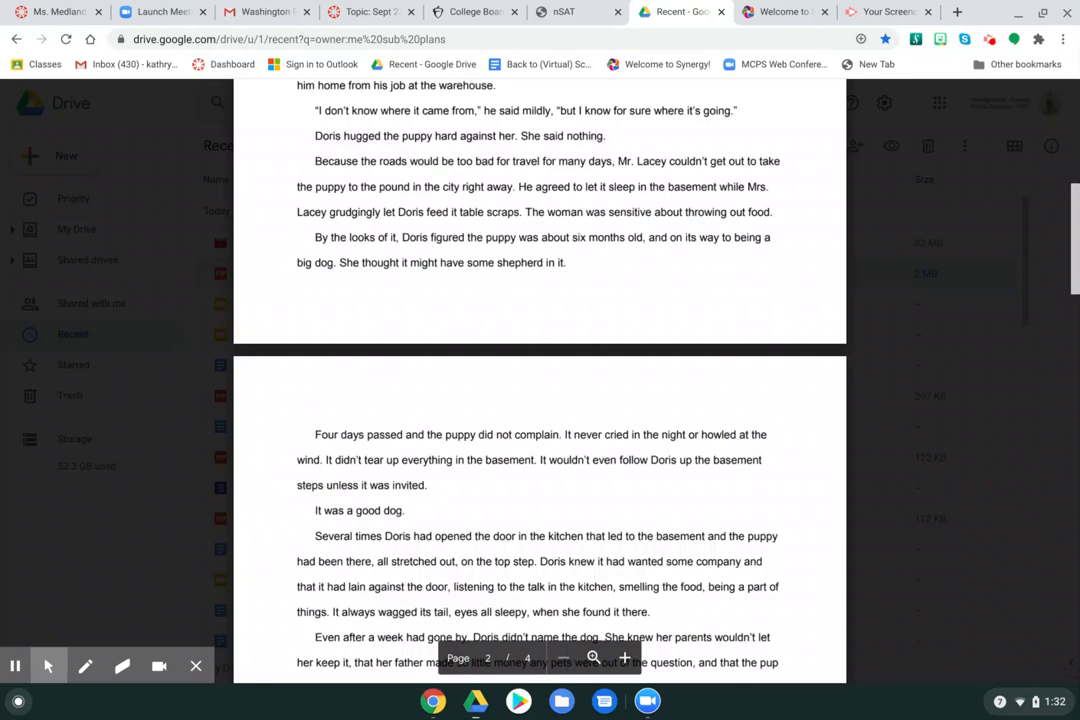
pyautogui.scroll(-3)
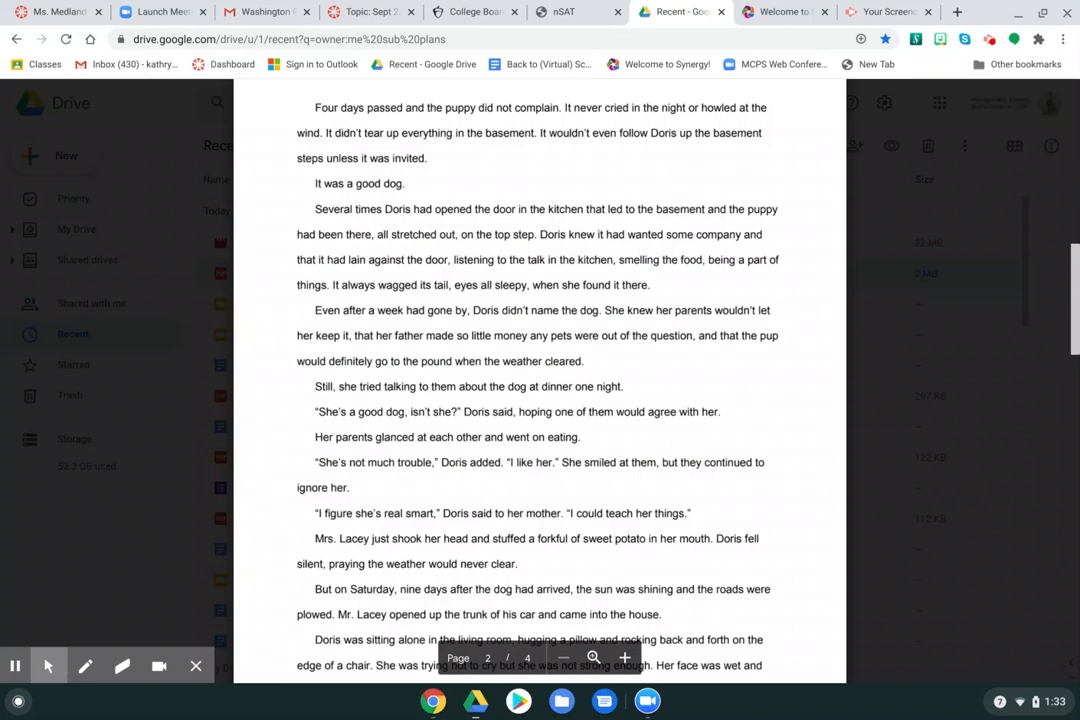
pyautogui.scroll(-3)
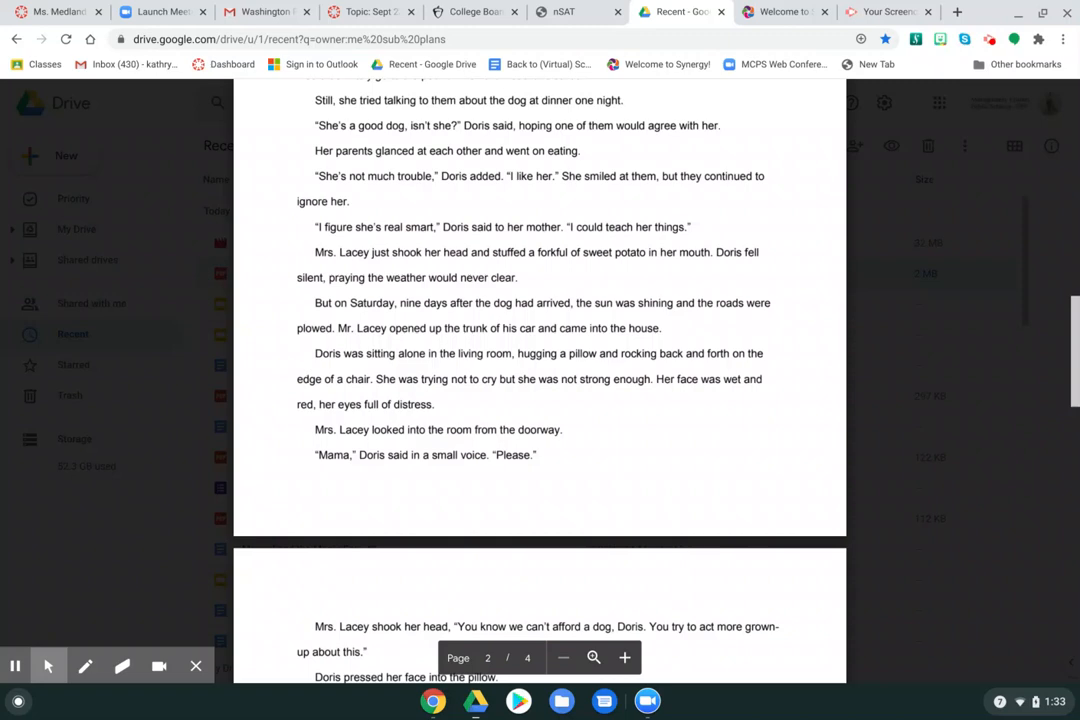
pyautogui.scroll(-3)
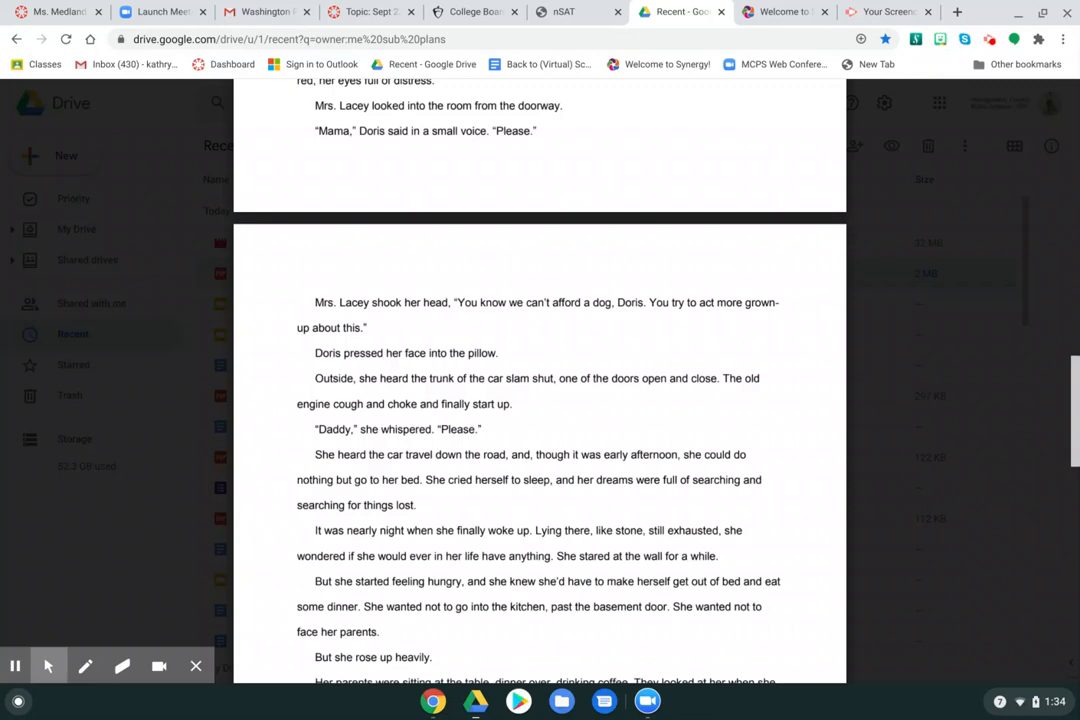
pyautogui.scroll(-3)
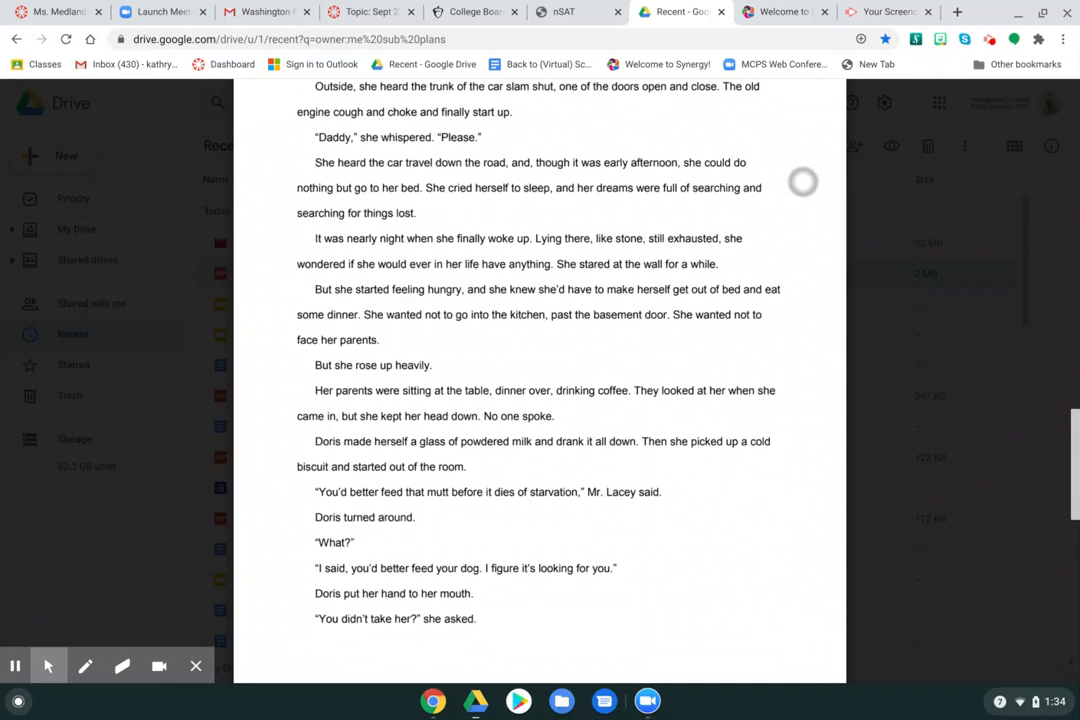
pyautogui.scroll(-3)
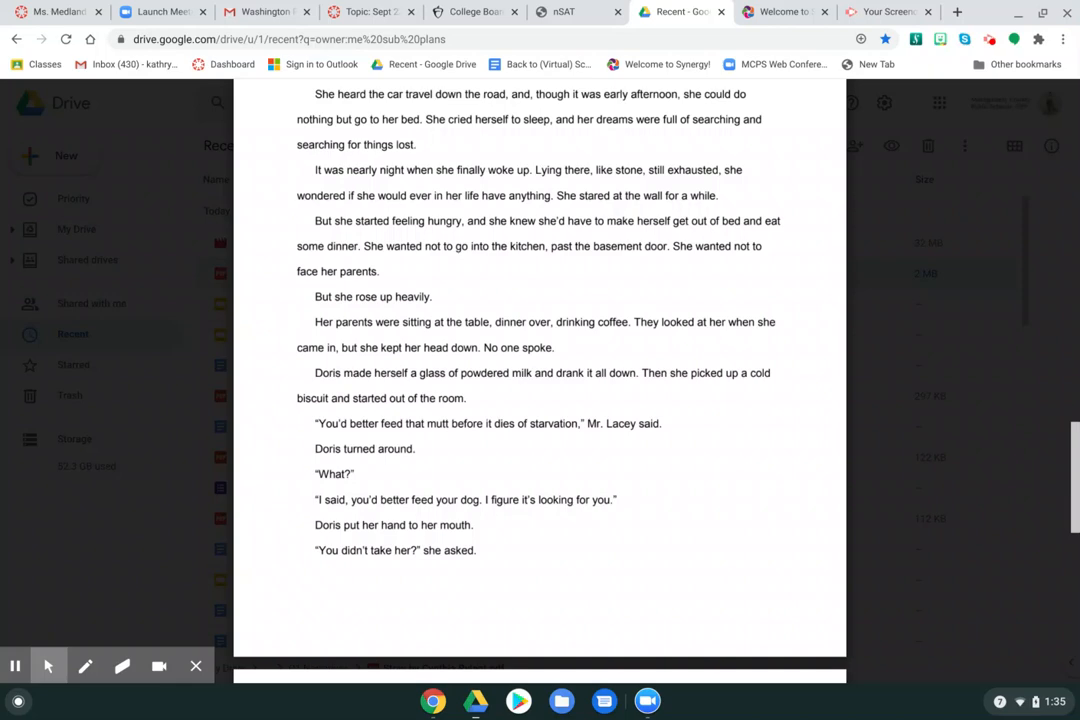
pyautogui.scroll(-3)
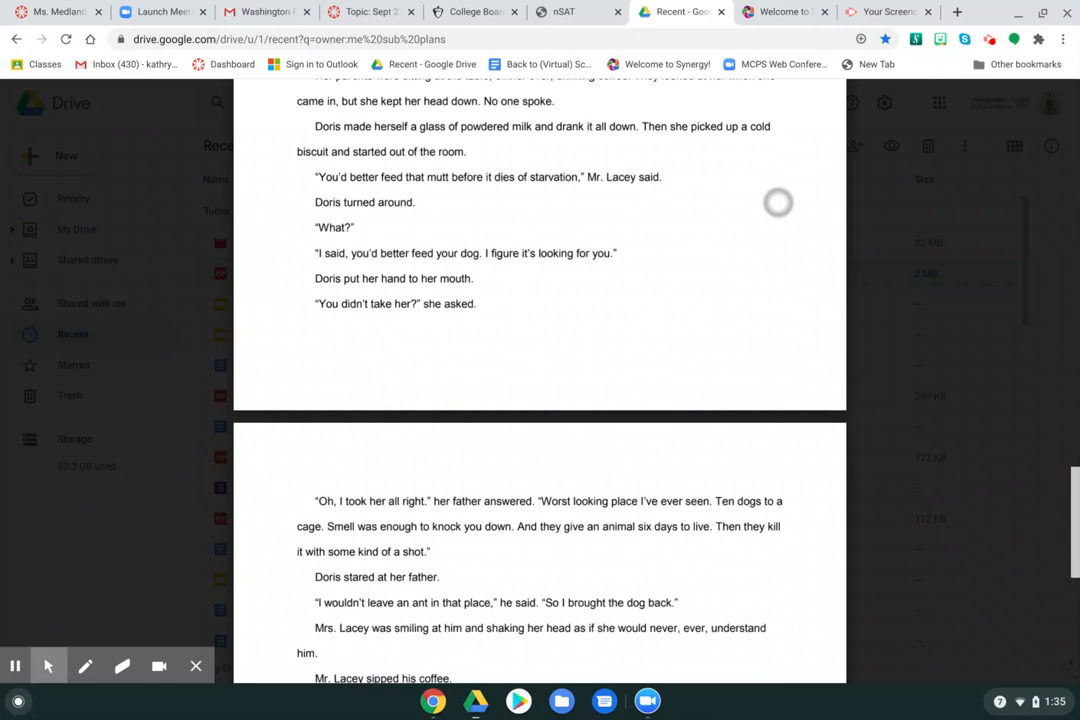
pyautogui.scroll(-3)
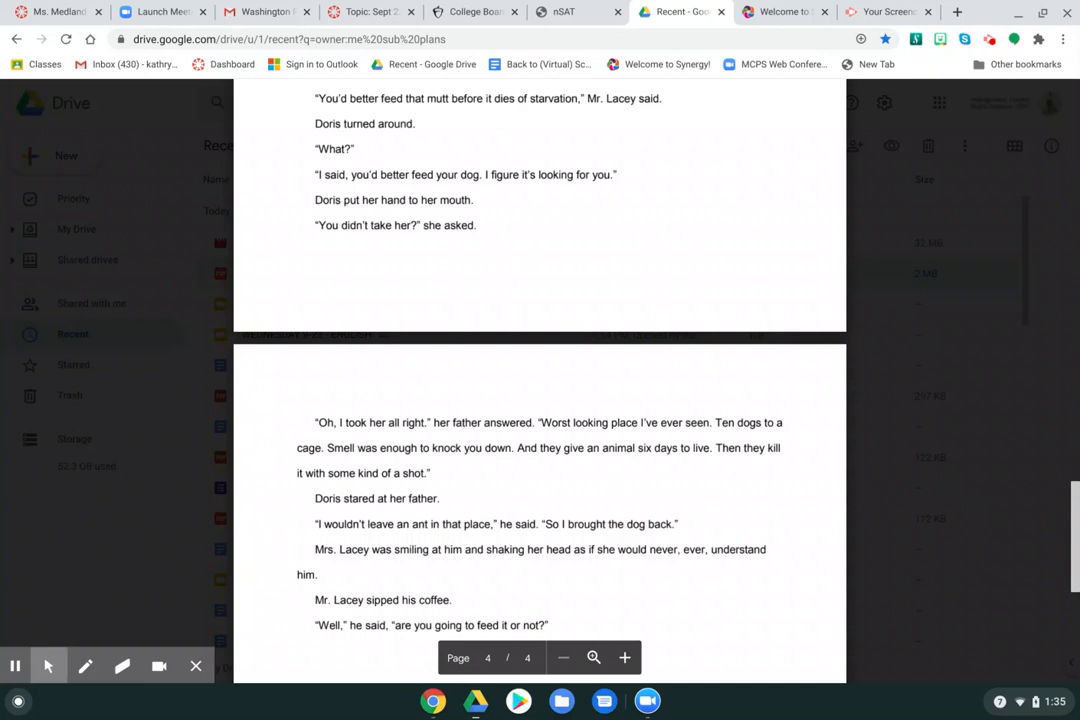
pyautogui.scroll(-3)
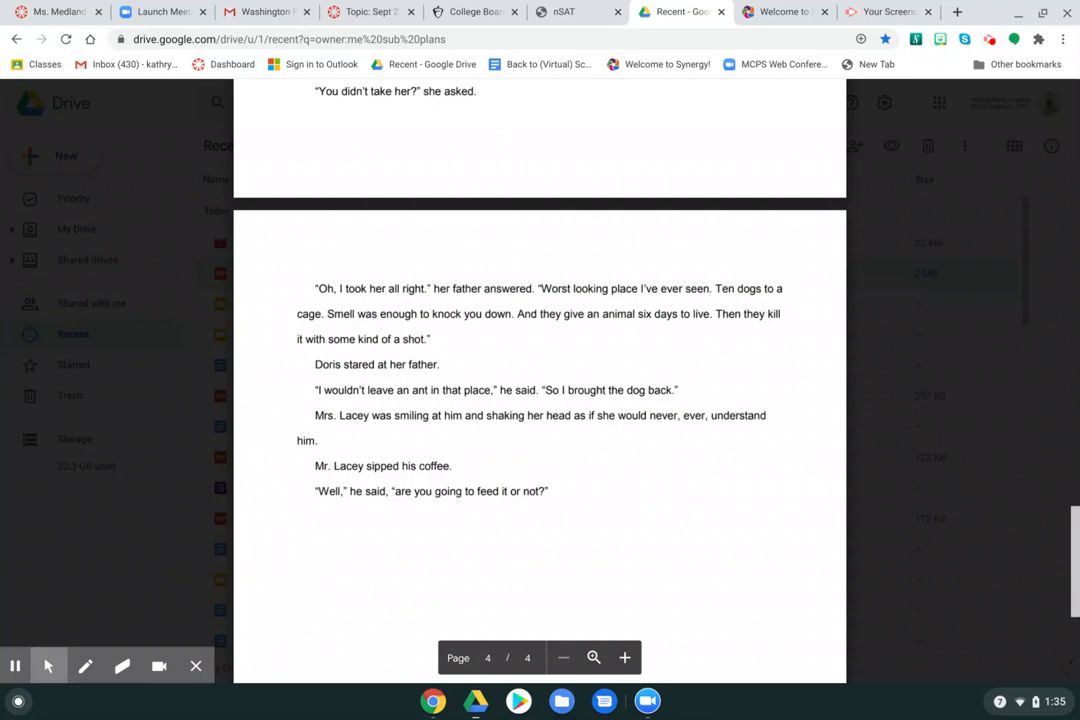